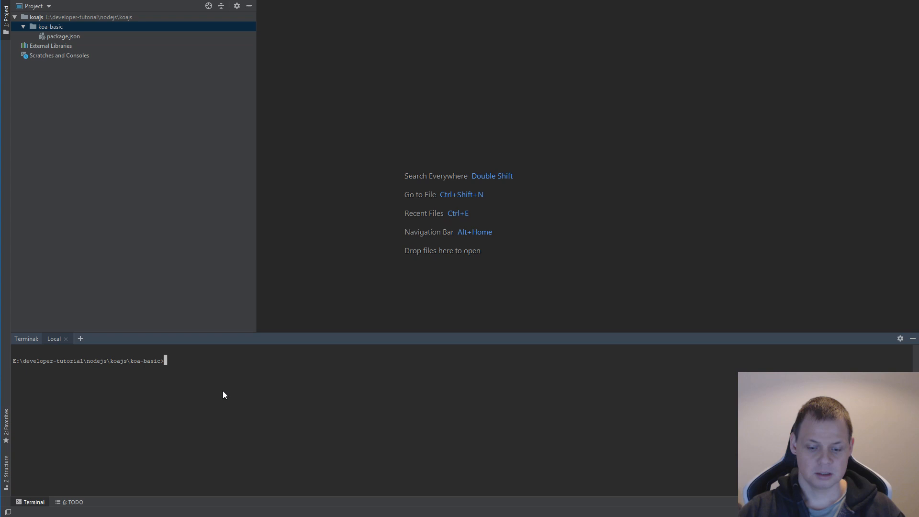
Step: Run npm install koa in the WebStorm terminal to add Koa to koa-basic
text(npm)
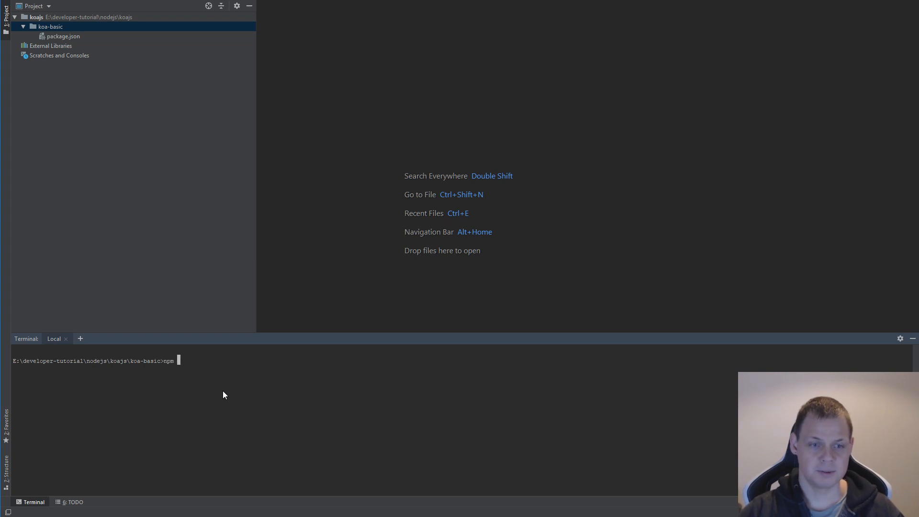
text(install)
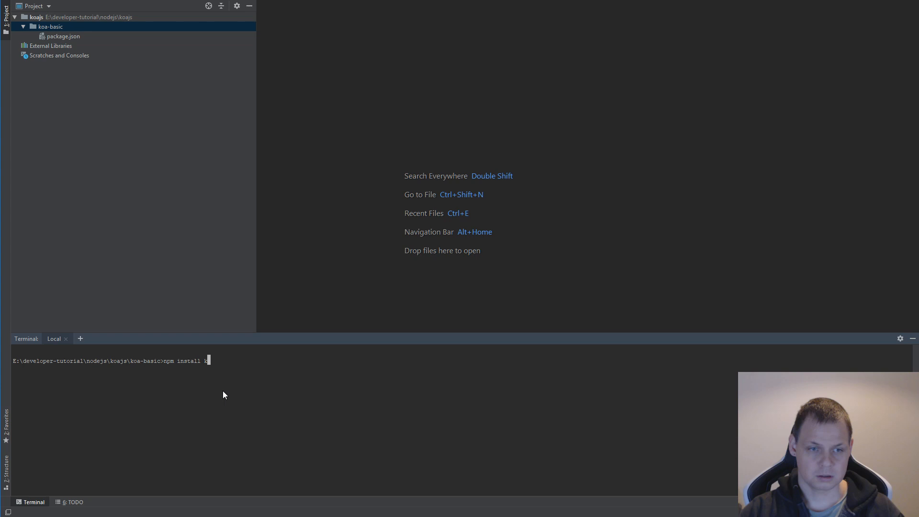
text(koa)
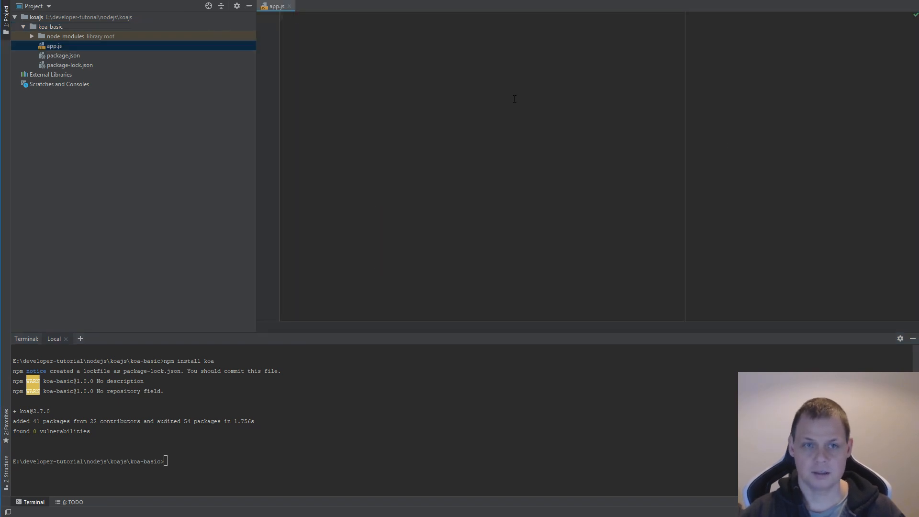
Step: Write const Koa = require('koa') and const app = new Koa() in app.js
text(c)
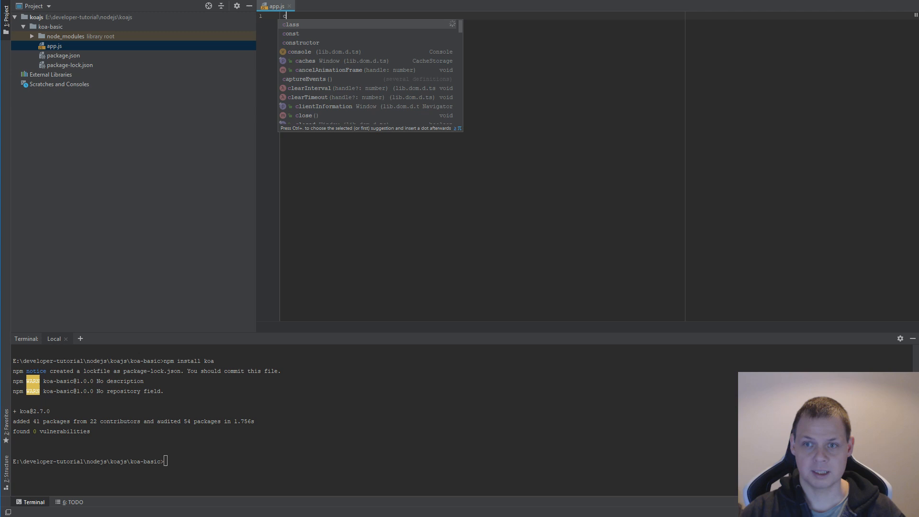
text(const Koa =)
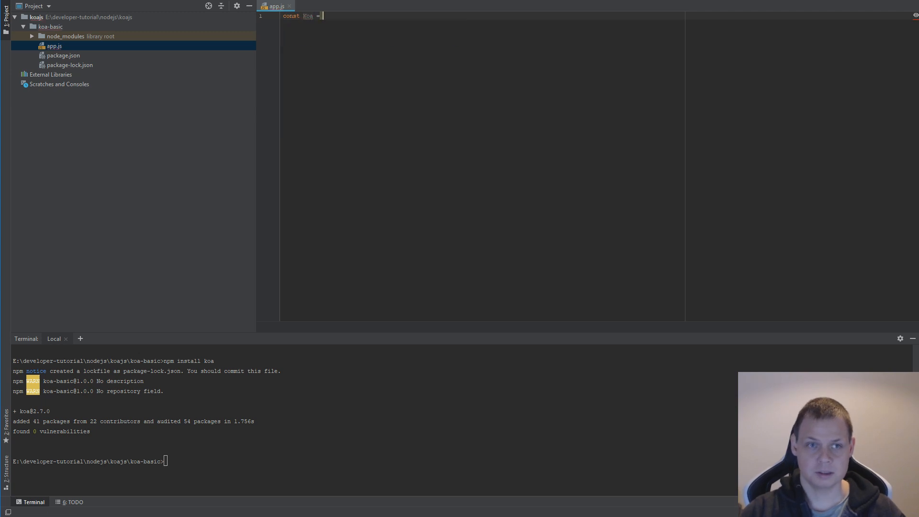
text(require(''))
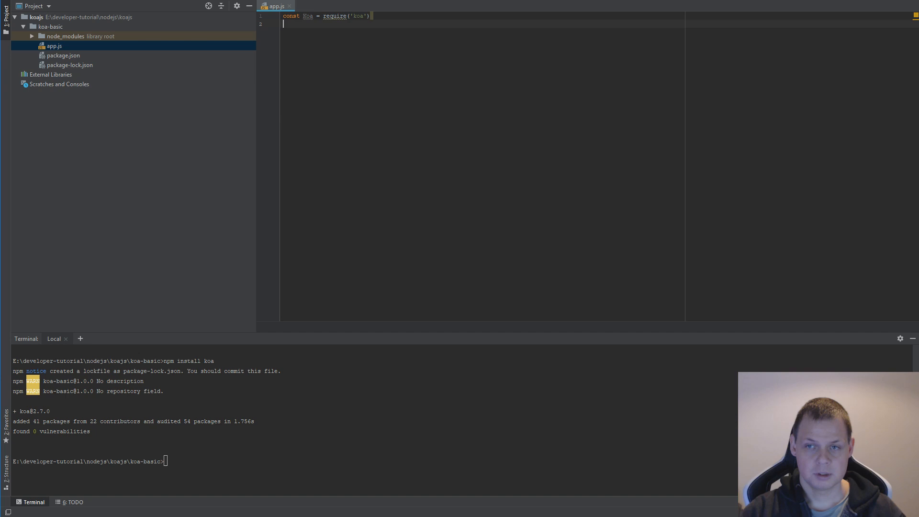
text(const app =)
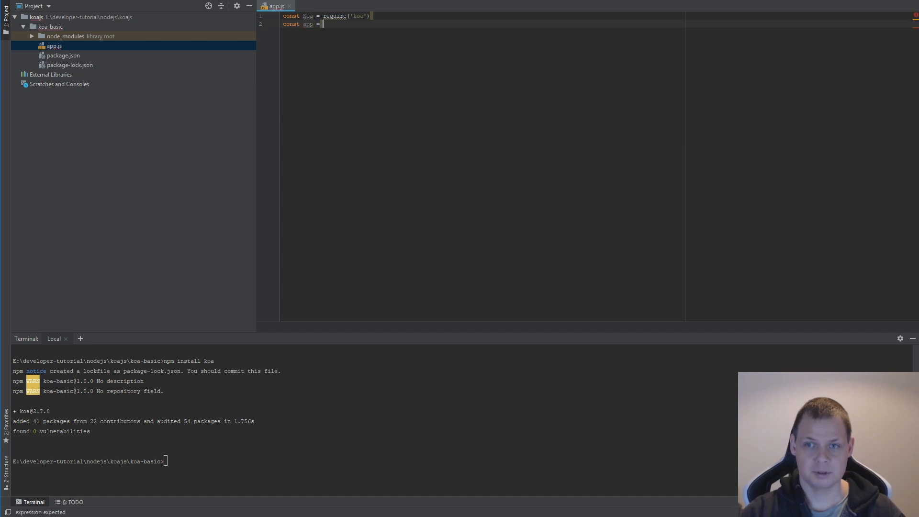
text(new Koa)
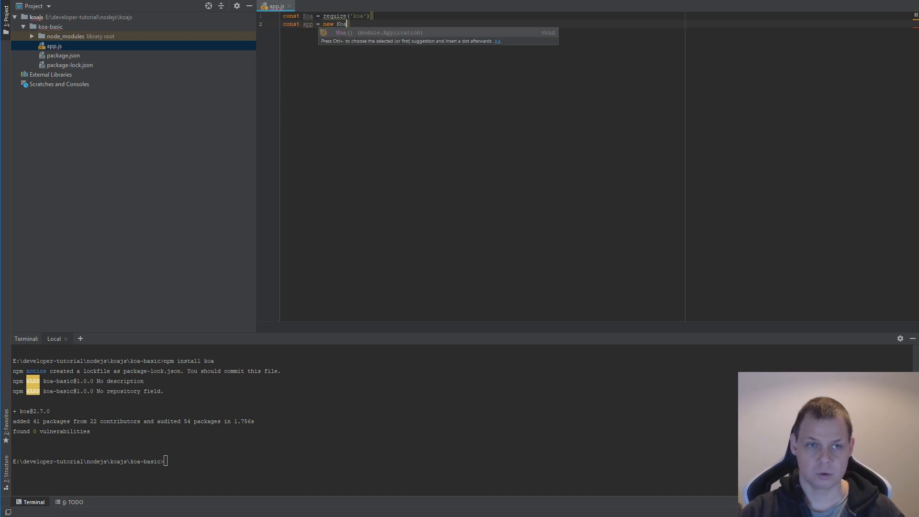
key(Tab)
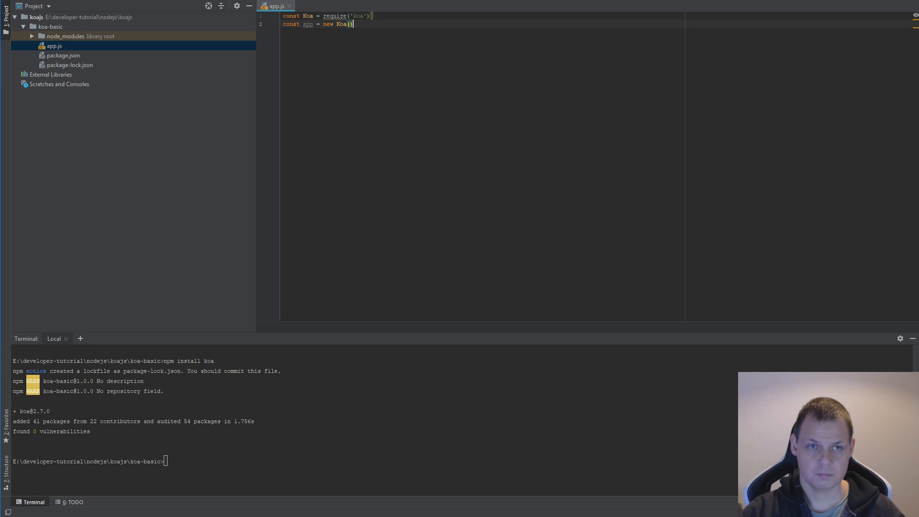
text(app.)
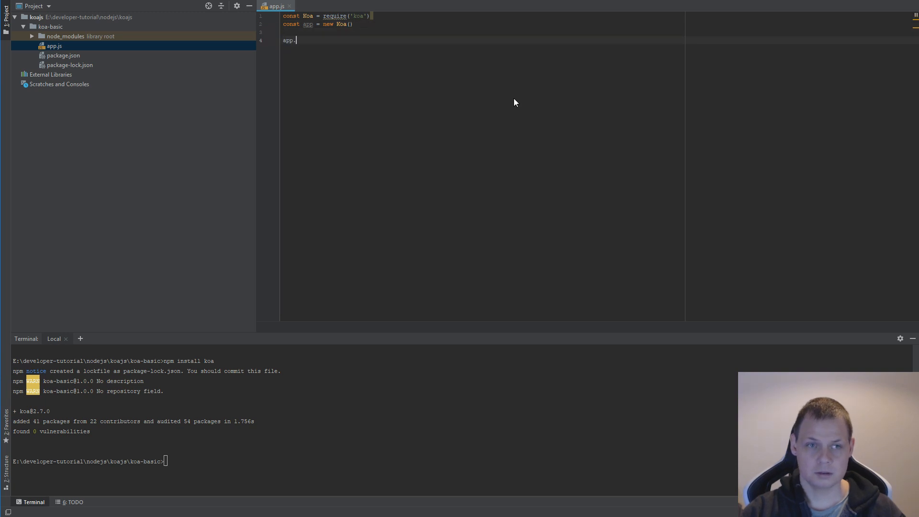
Step: Add app.use(async ctx => { ctx.body = 'Hello world!' }) middleware to app.js
text(use())
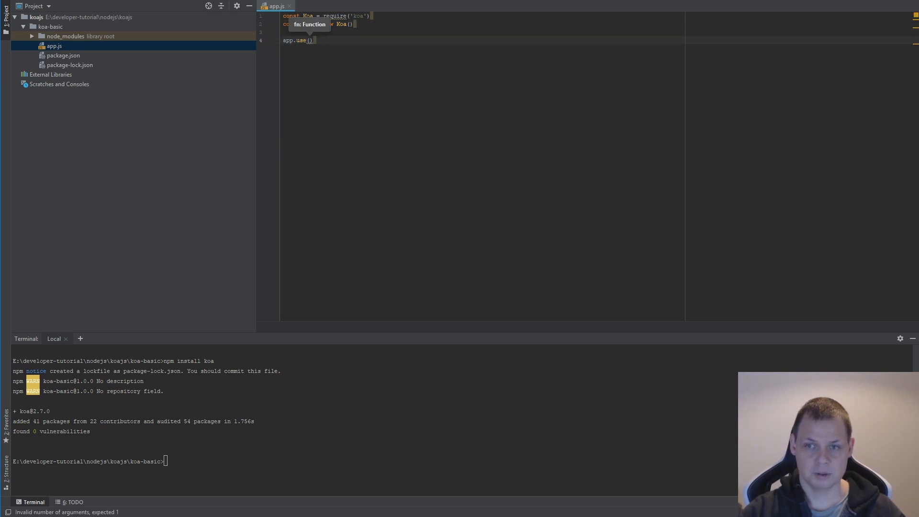
text(async)
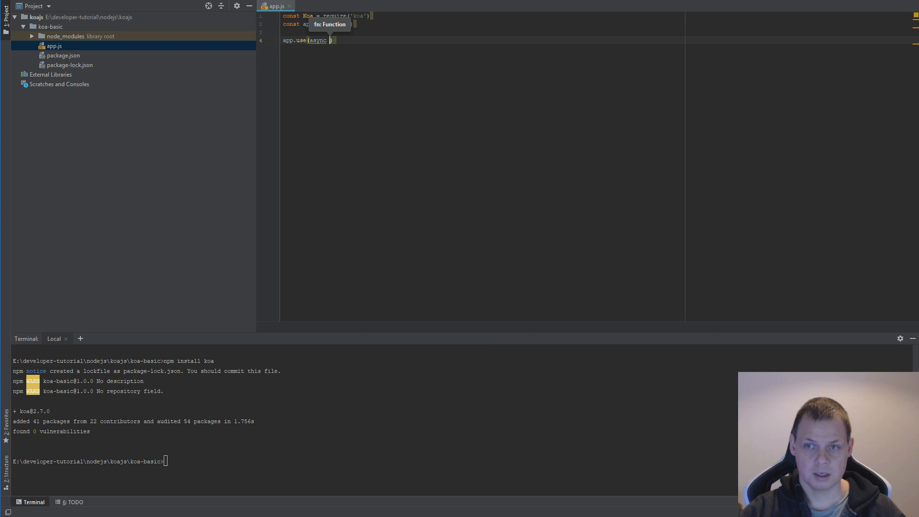
text(ctx => {)
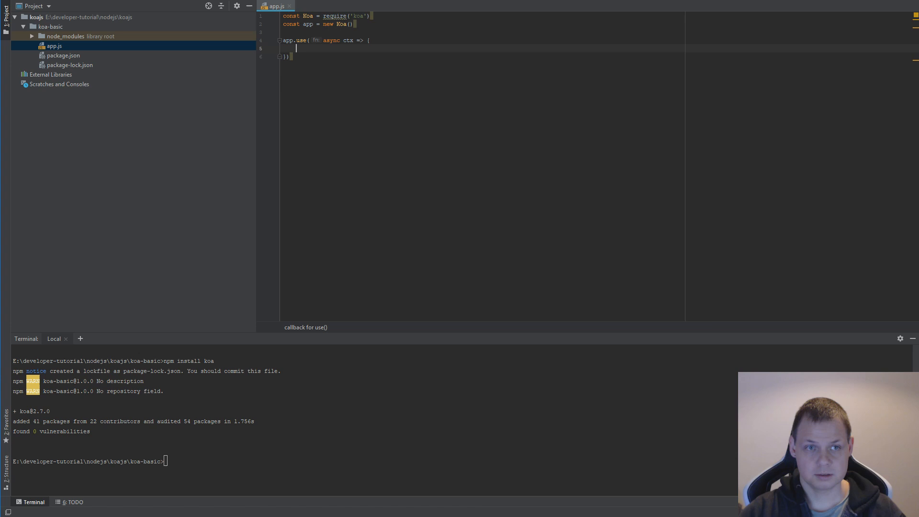
text(ctx.)
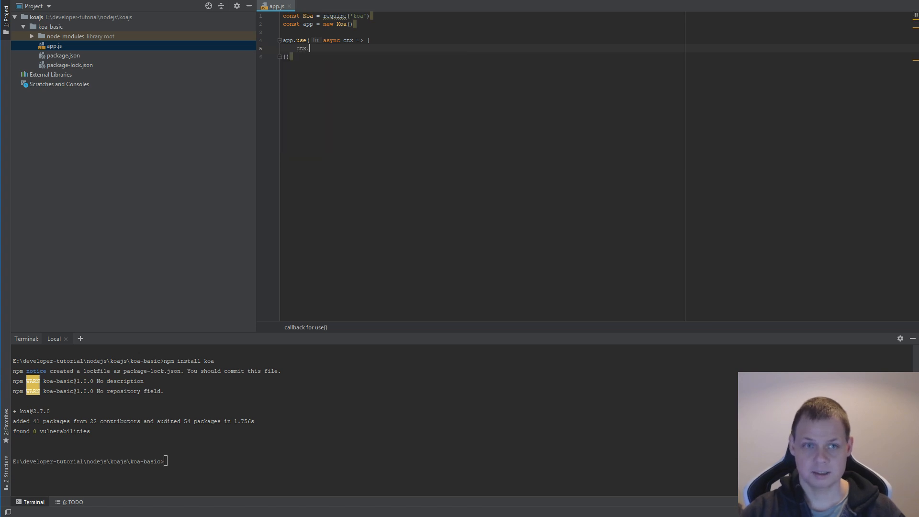
text(body =)
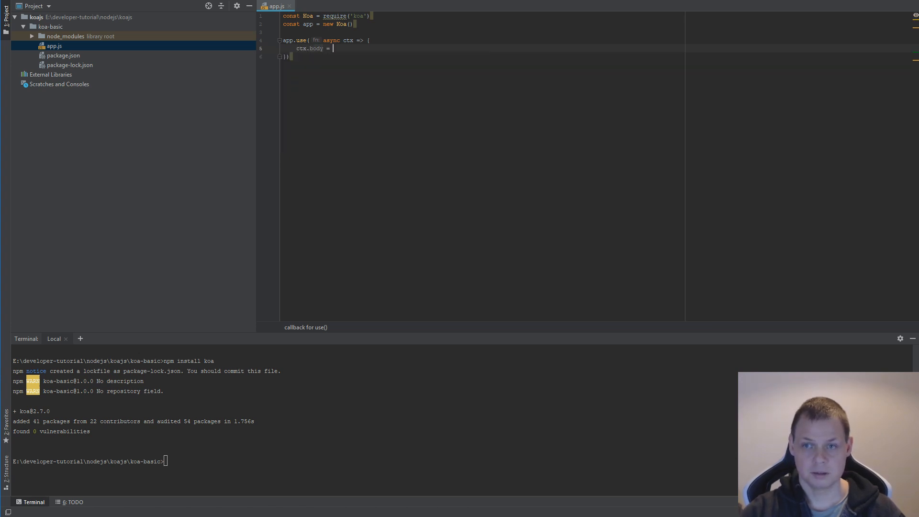
text('Hello world!)
click(481, 57)
text(;)
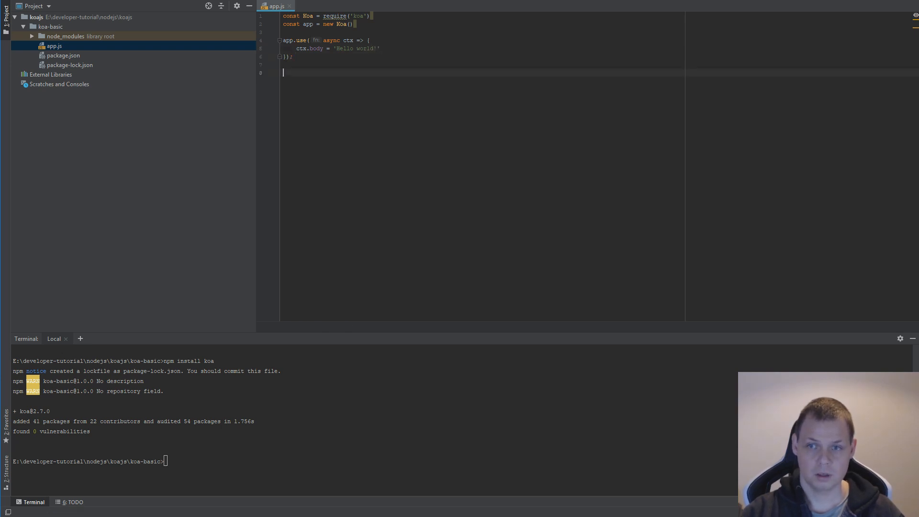
Step: Add app.listen(3000), split the joined app line, and start the app with npm
text(app.listen(3000);)
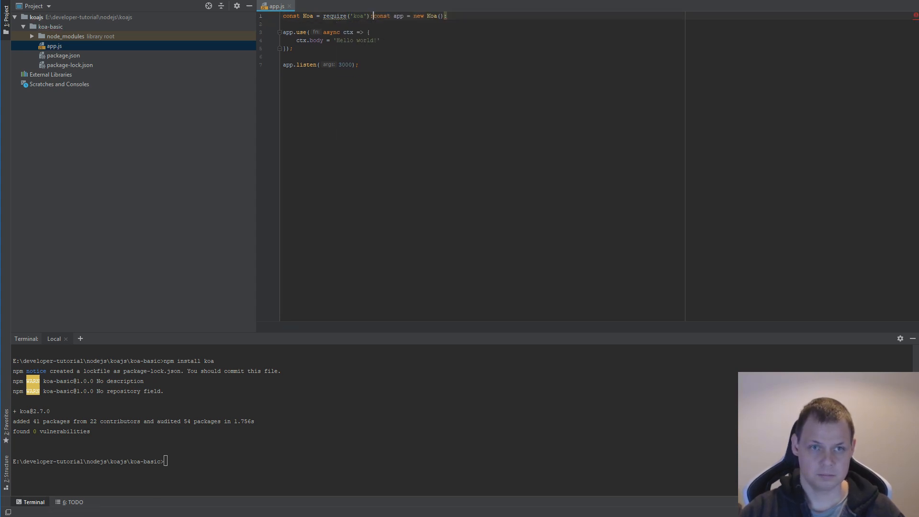
key(Enter)
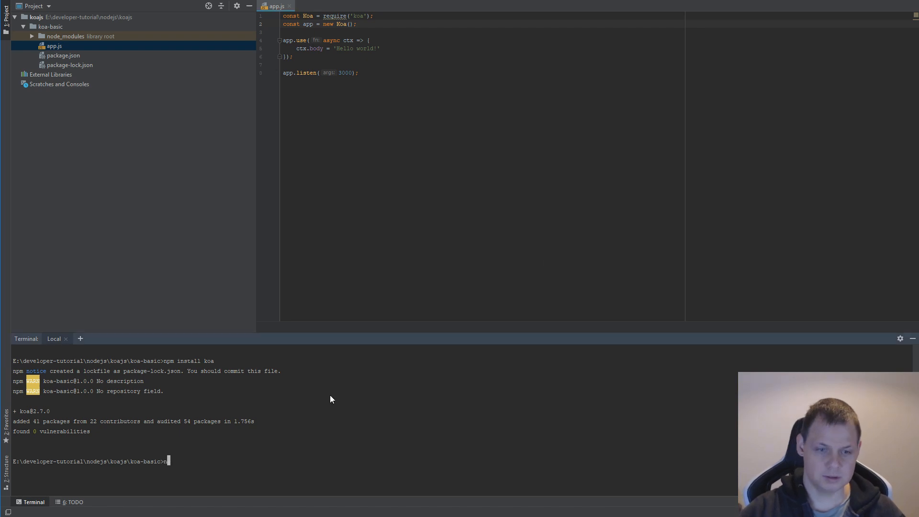
text(npm)
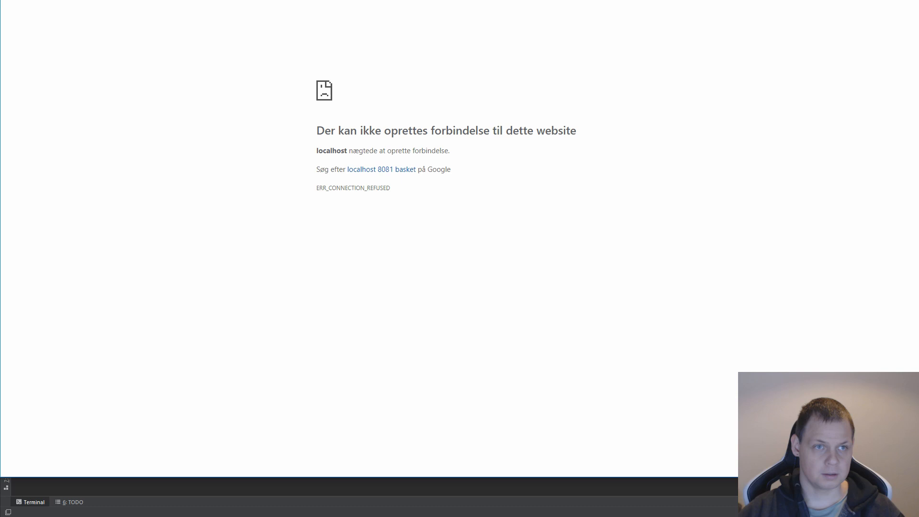
Step: Open localhost:3000 in Chrome to see 'Hello world!'
text(localhost:300)
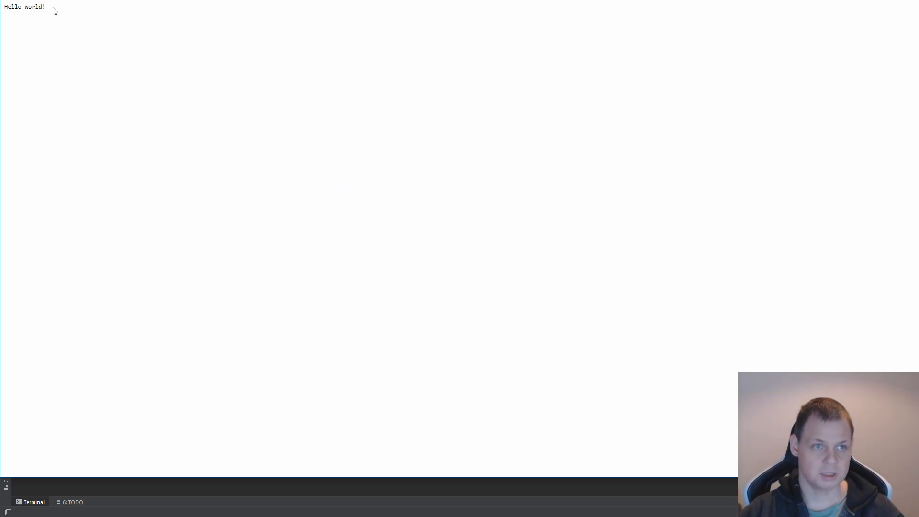
mouse_move(286, 383)
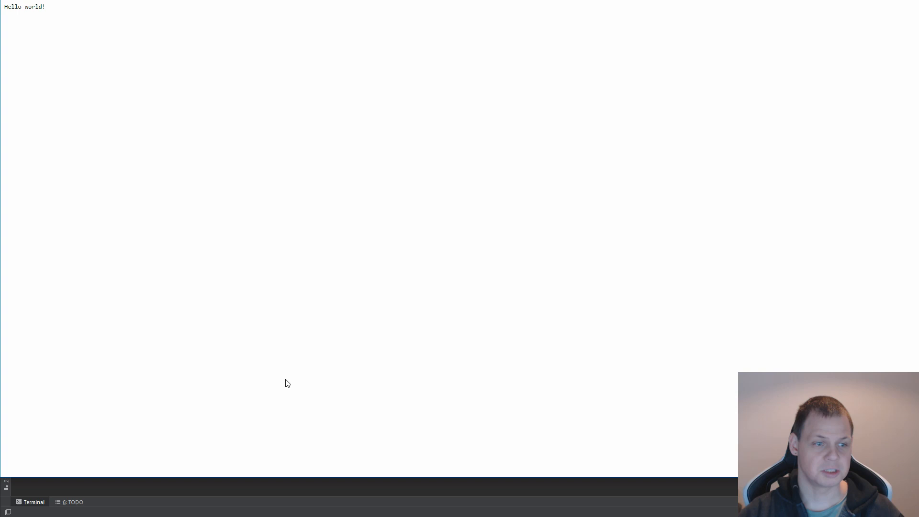
mouse_move(265, 301)
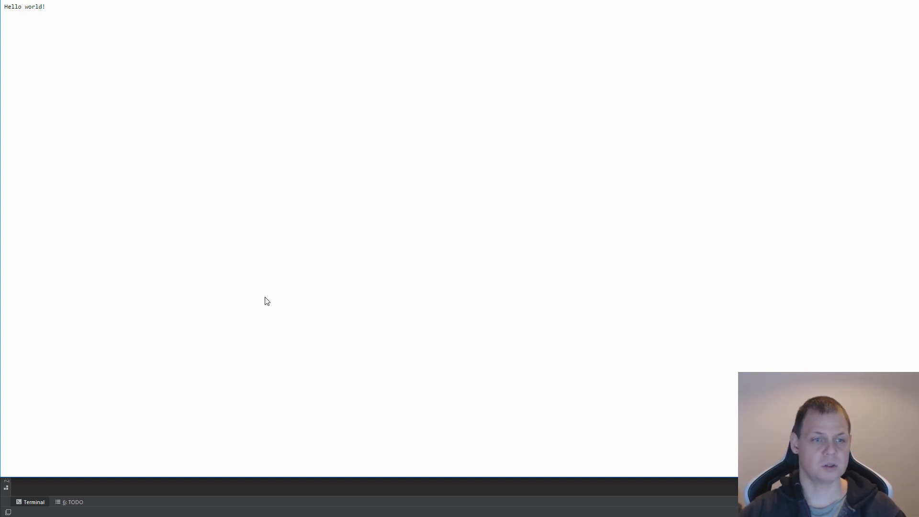
mouse_move(60, 390)
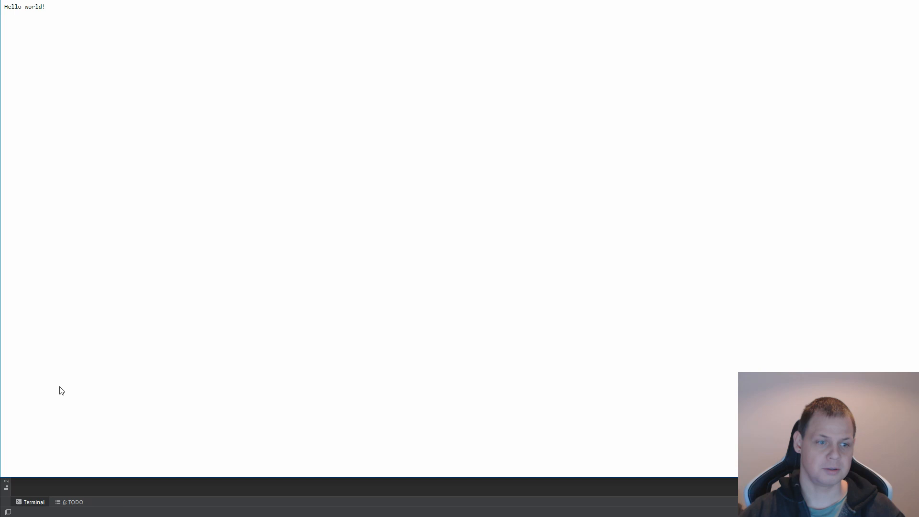